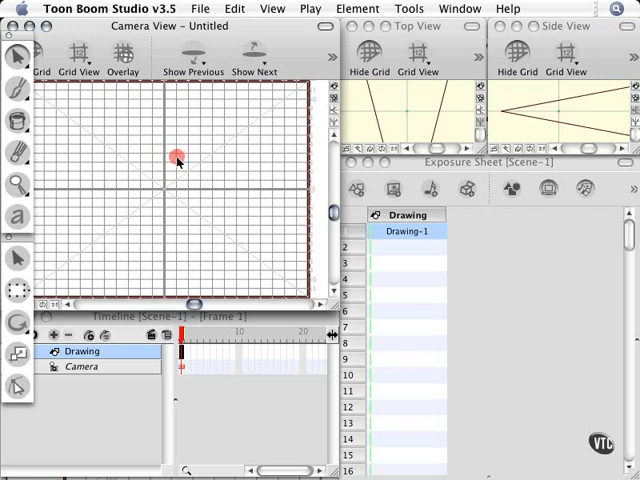
- Draw a thick black looping spiral stroke on Drawing-1 with the Brush, then return to Select
{"action": "right_click", "coordinate": [176, 160]}
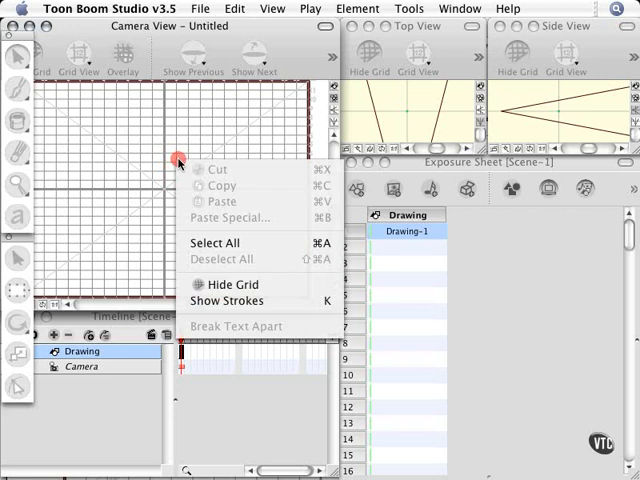
{"action": "mouse_move", "coordinate": [260, 276]}
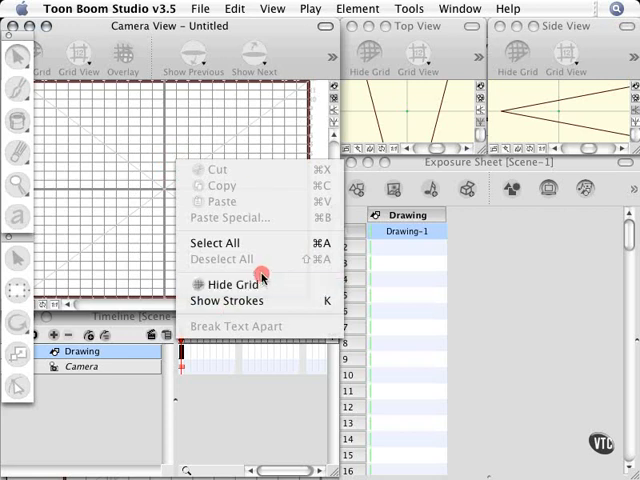
{"action": "mouse_move", "coordinate": [260, 244]}
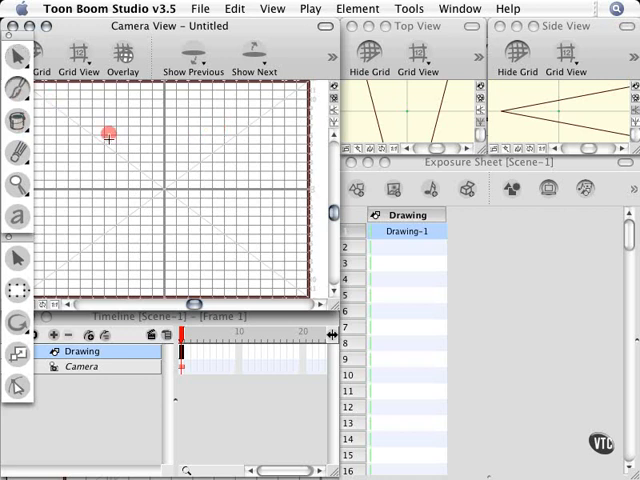
{"action": "left_click_drag", "start_coordinate": [110, 136], "coordinate": [216, 176]}
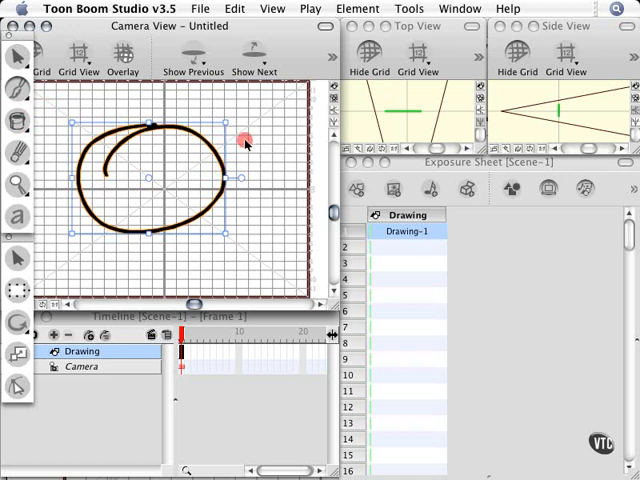
{"action": "mouse_move", "coordinate": [252, 126]}
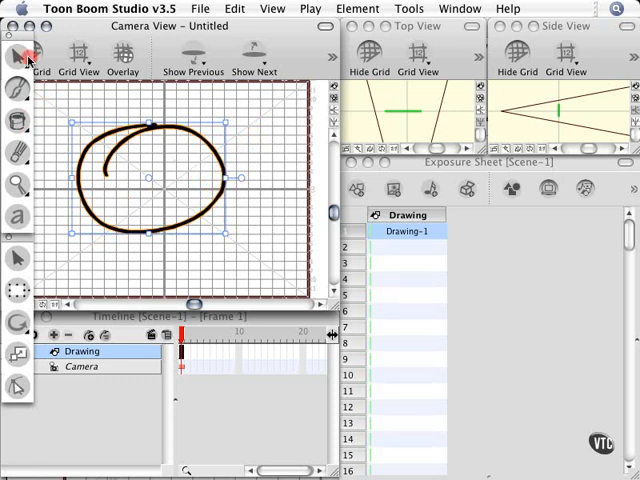
{"action": "left_click", "coordinate": [16, 56]}
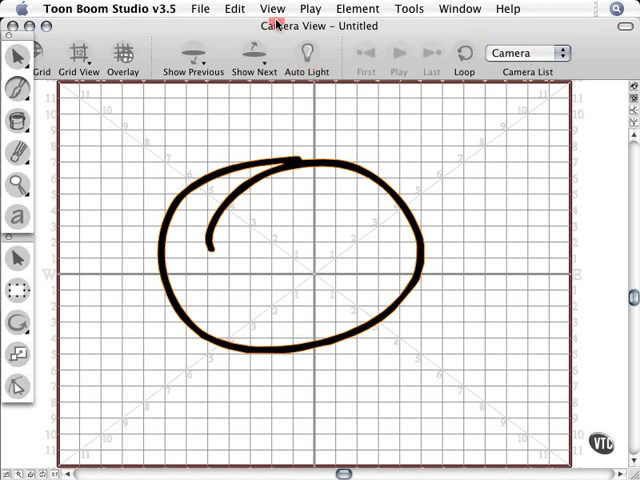
{"action": "left_click", "coordinate": [272, 8]}
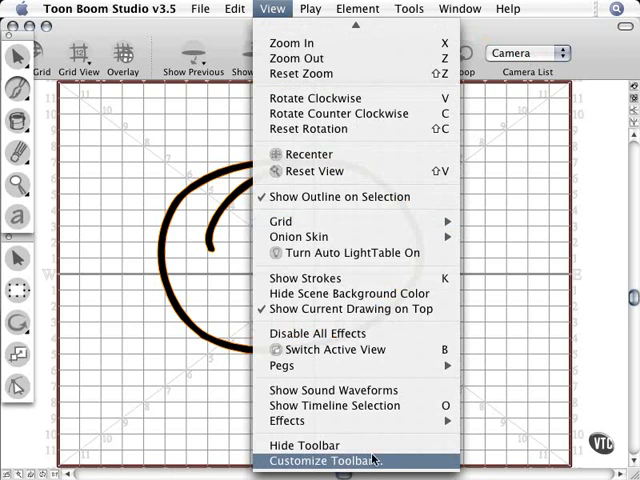
{"action": "left_click", "coordinate": [332, 460]}
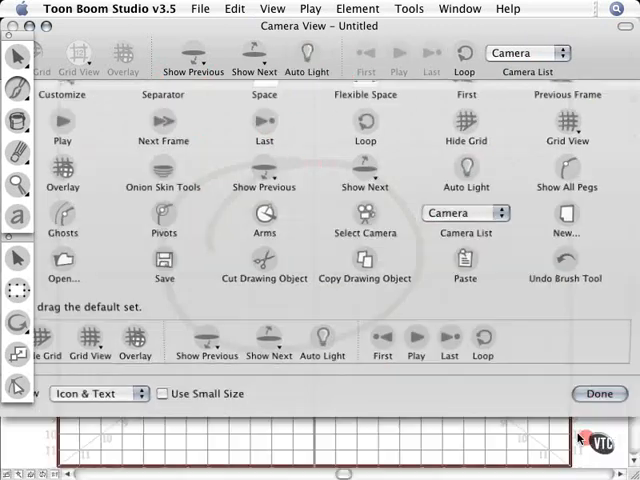
{"action": "left_click", "coordinate": [598, 392]}
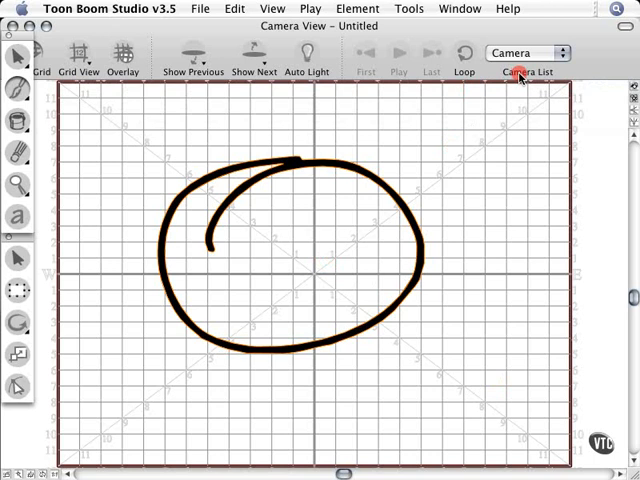
{"action": "left_click", "coordinate": [464, 52]}
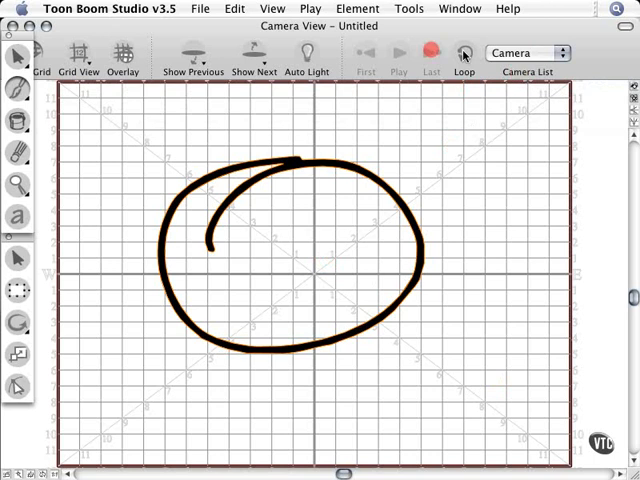